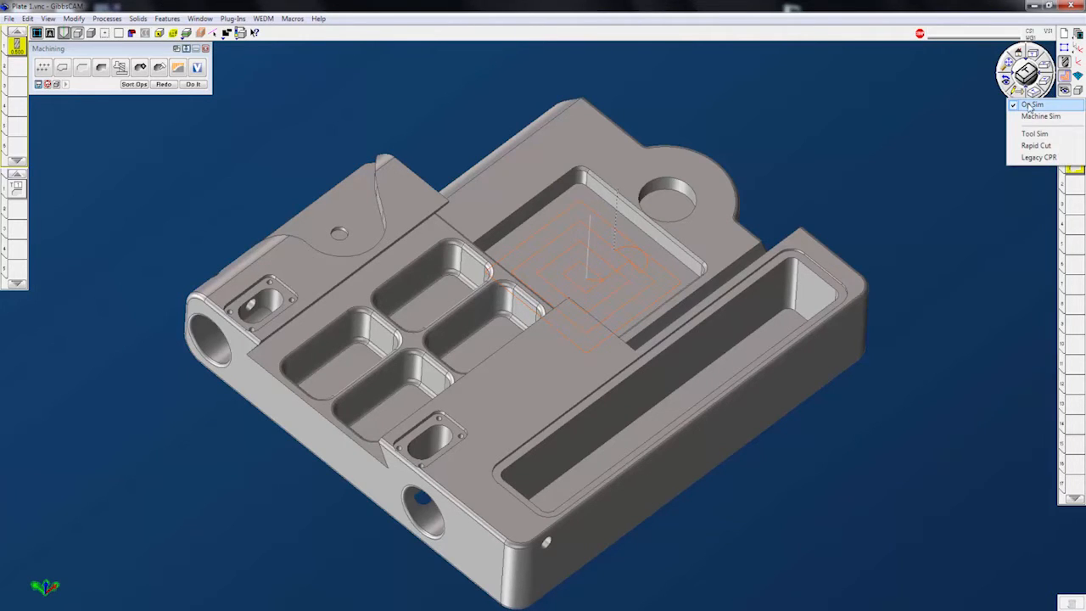
Step: Run Op Sim to cut the square pocket into the stock block, then return to the part
{"action": "left_click", "coordinate": [1031, 105]}
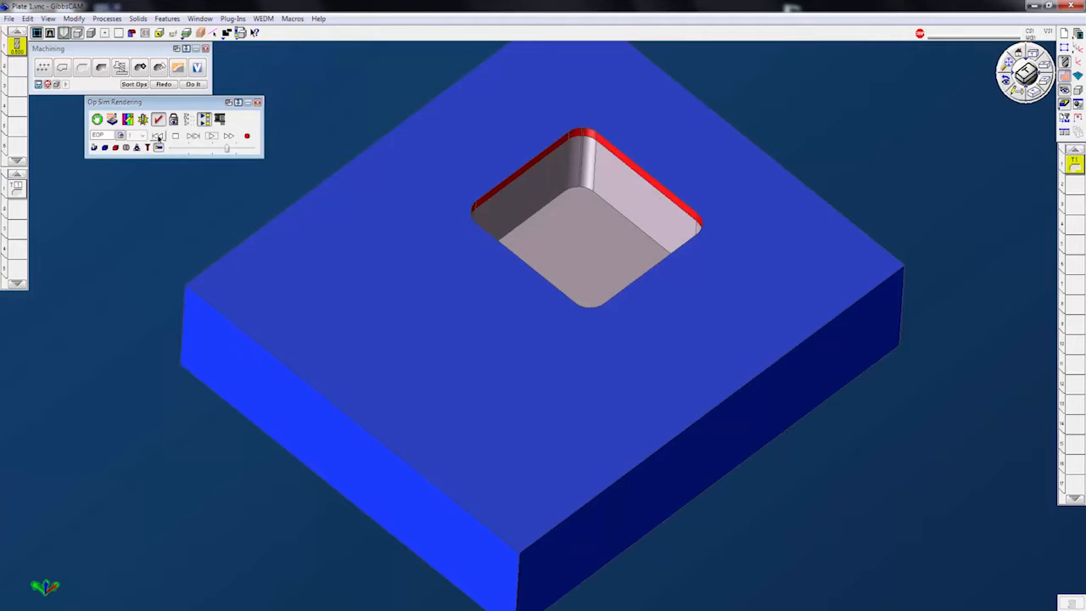
{"action": "left_click", "coordinate": [211, 136]}
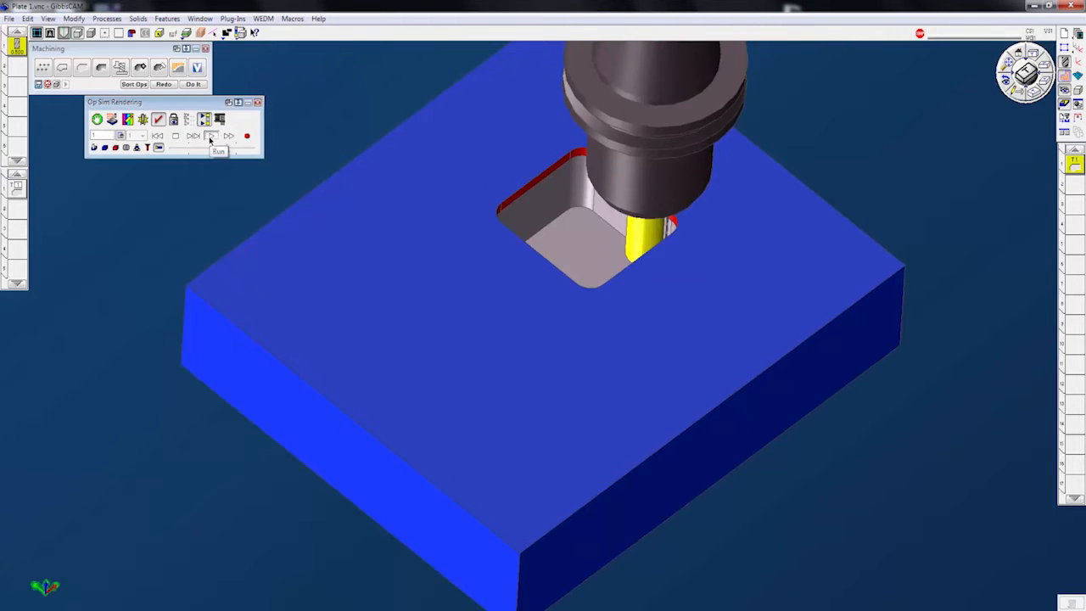
{"action": "left_click", "coordinate": [210, 136]}
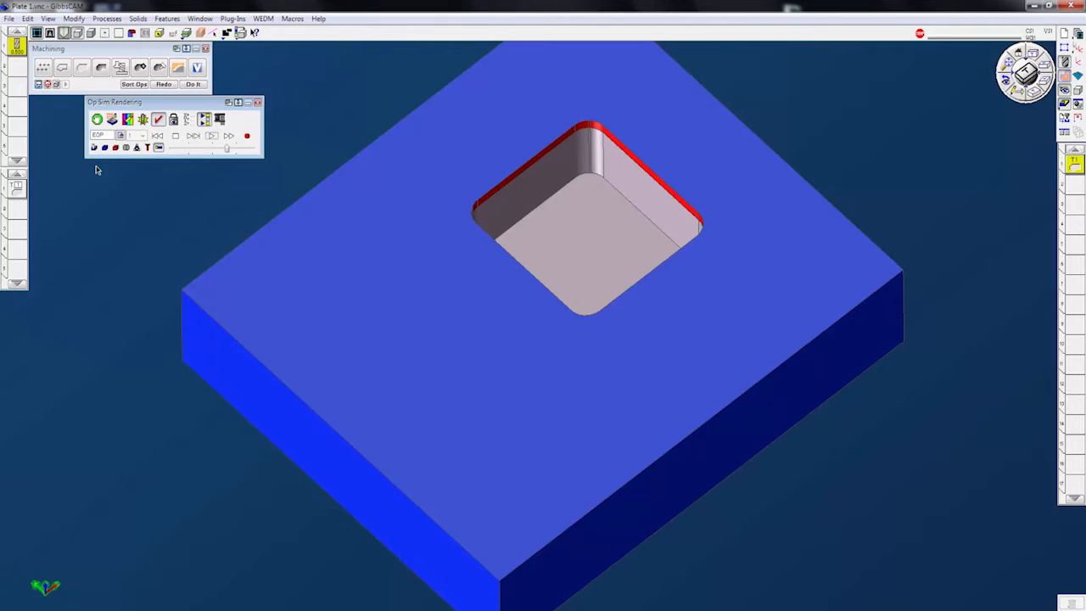
{"action": "mouse_move", "coordinate": [273, 101]}
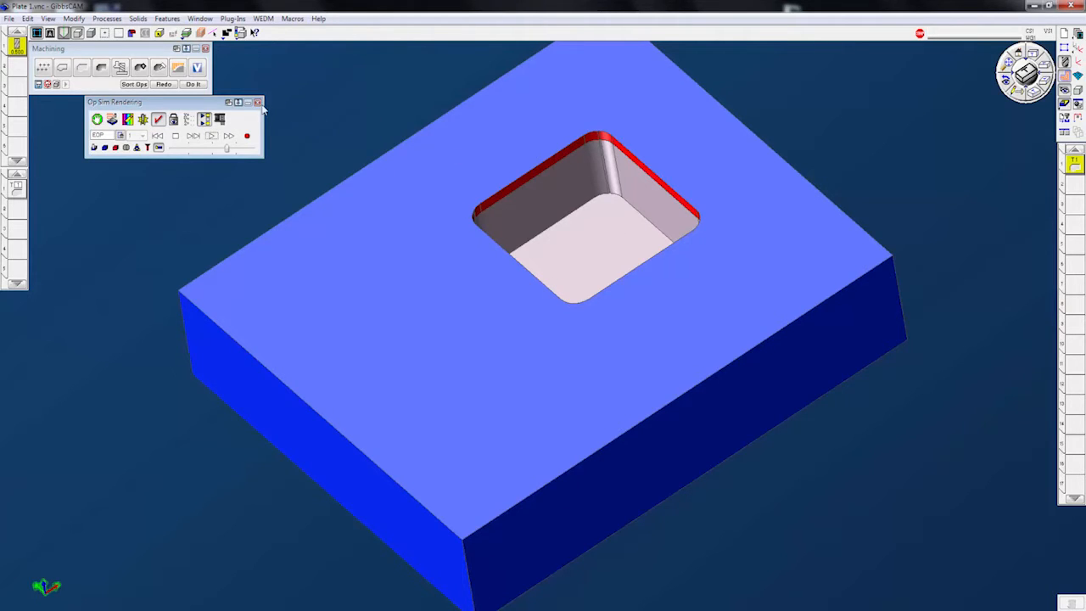
{"action": "left_click", "coordinate": [258, 102]}
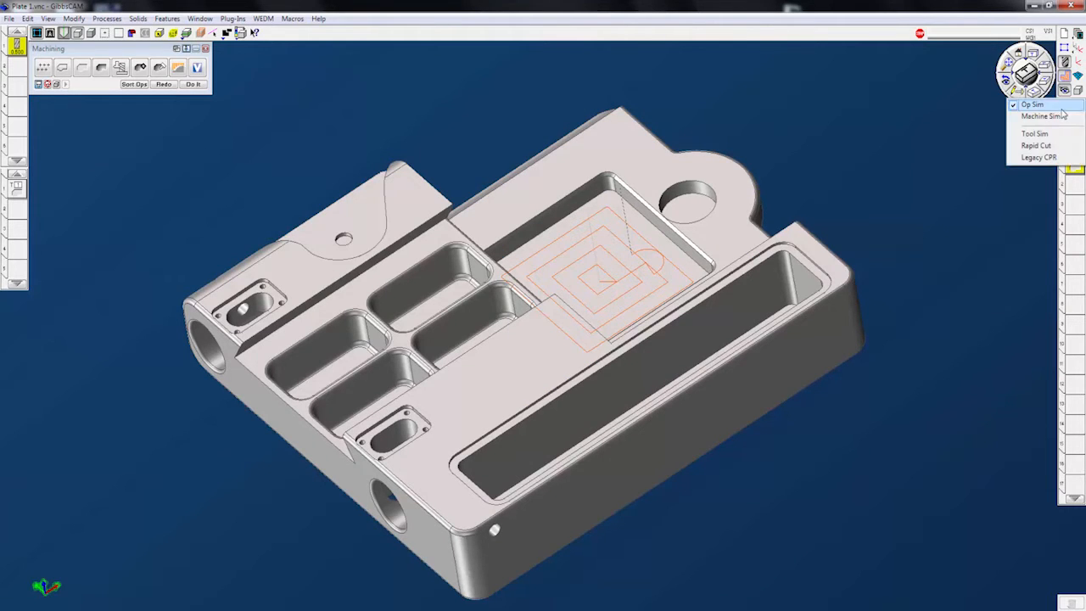
{"action": "mouse_move", "coordinate": [1035, 132]}
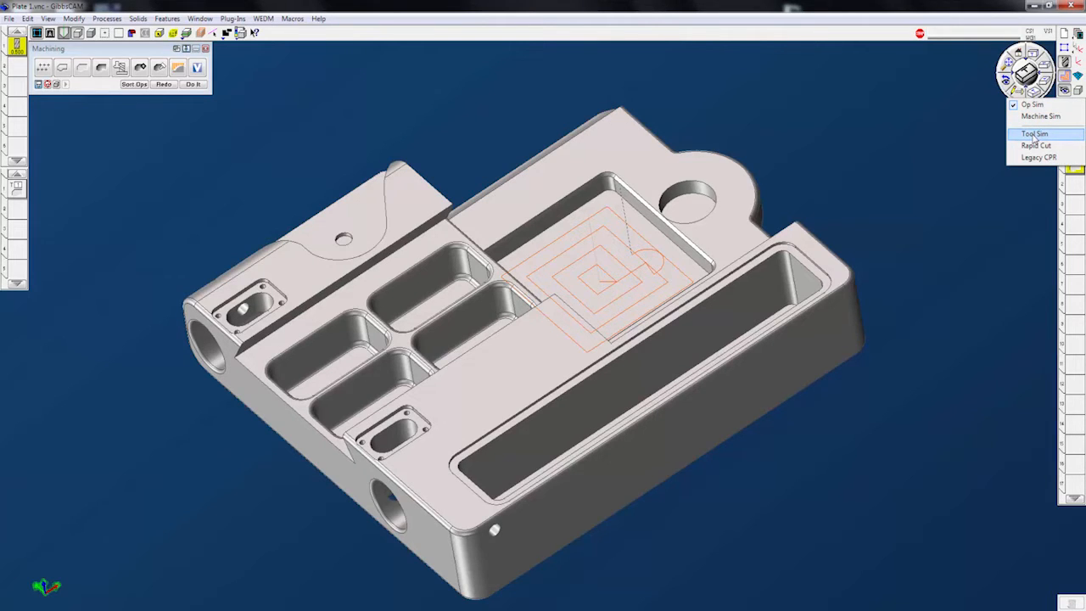
Step: Switch the simulation to Tool Sim and start it with the cutter over the stock block
{"action": "left_click", "coordinate": [1035, 133]}
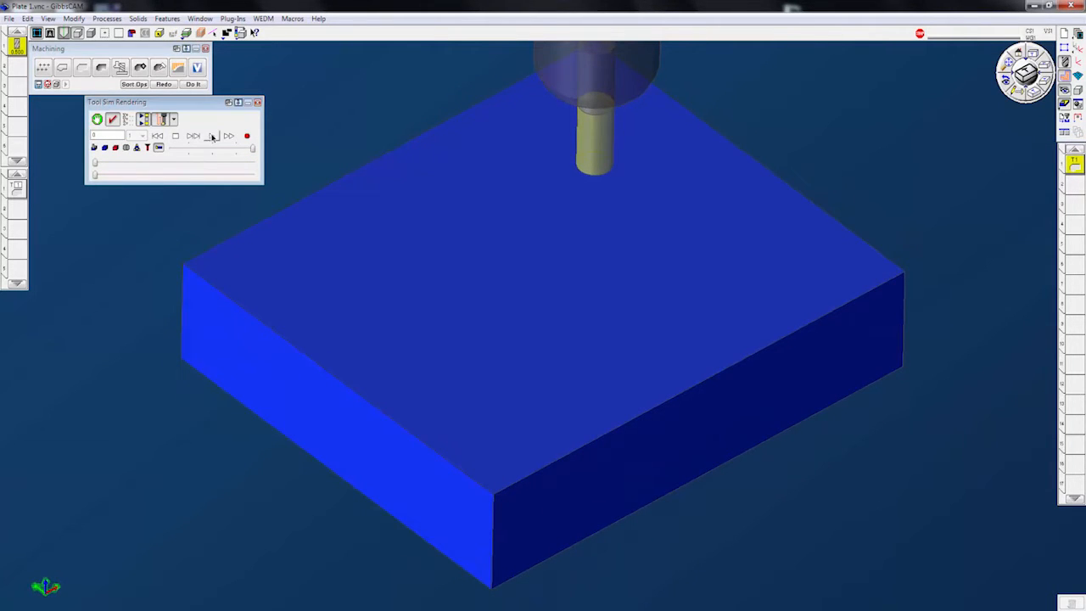
{"action": "left_click", "coordinate": [210, 136]}
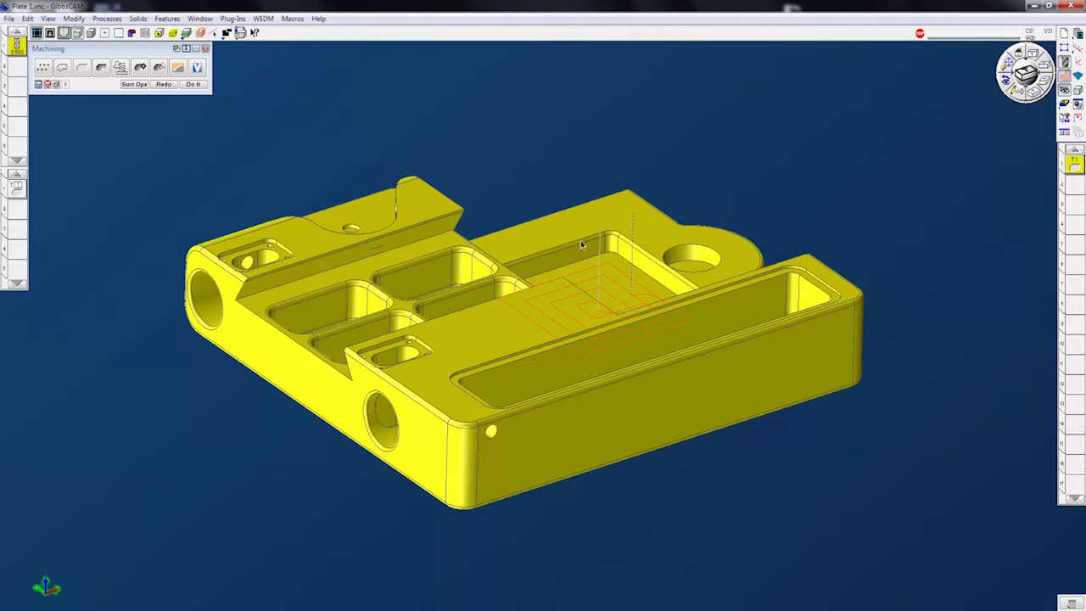
{"action": "mouse_move", "coordinate": [779, 278]}
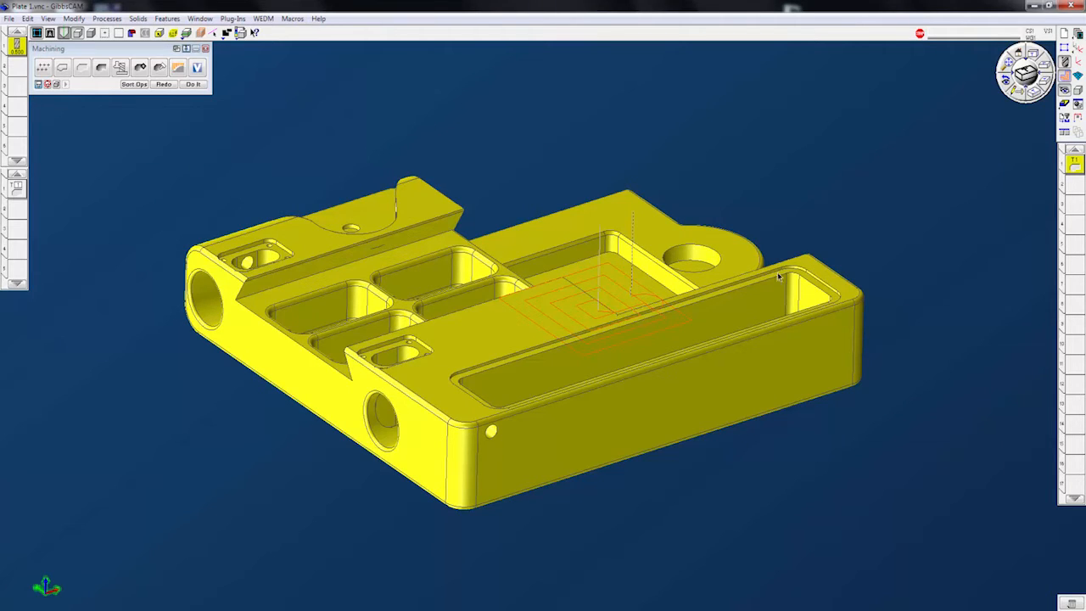
{"action": "mouse_move", "coordinate": [1065, 105]}
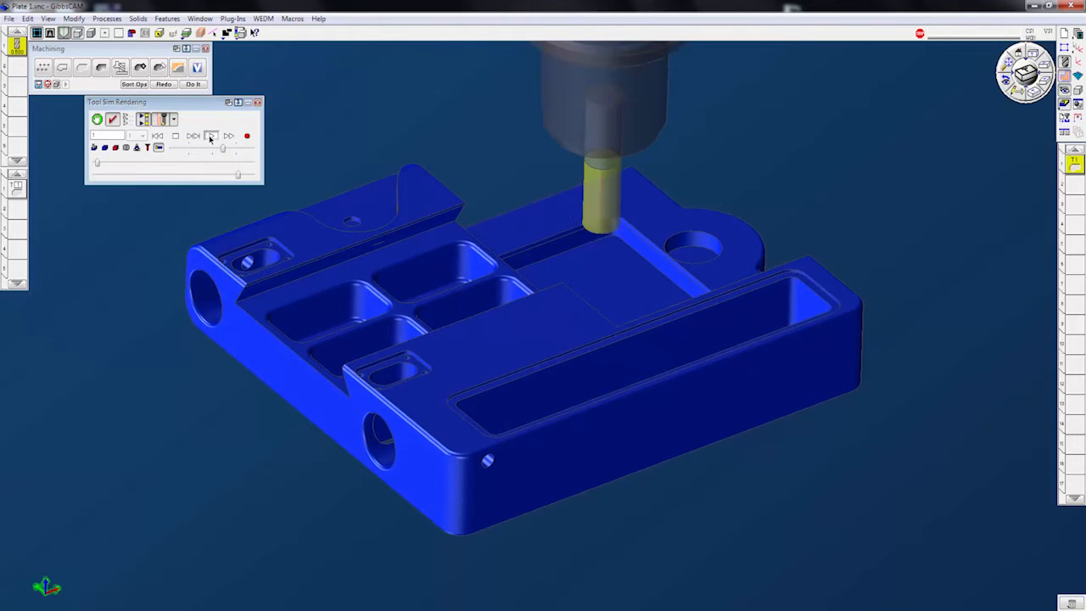
Step: Run Tool Sim on the part and slide the cutter along the pocket's spiral centerline path
{"action": "left_click", "coordinate": [212, 136]}
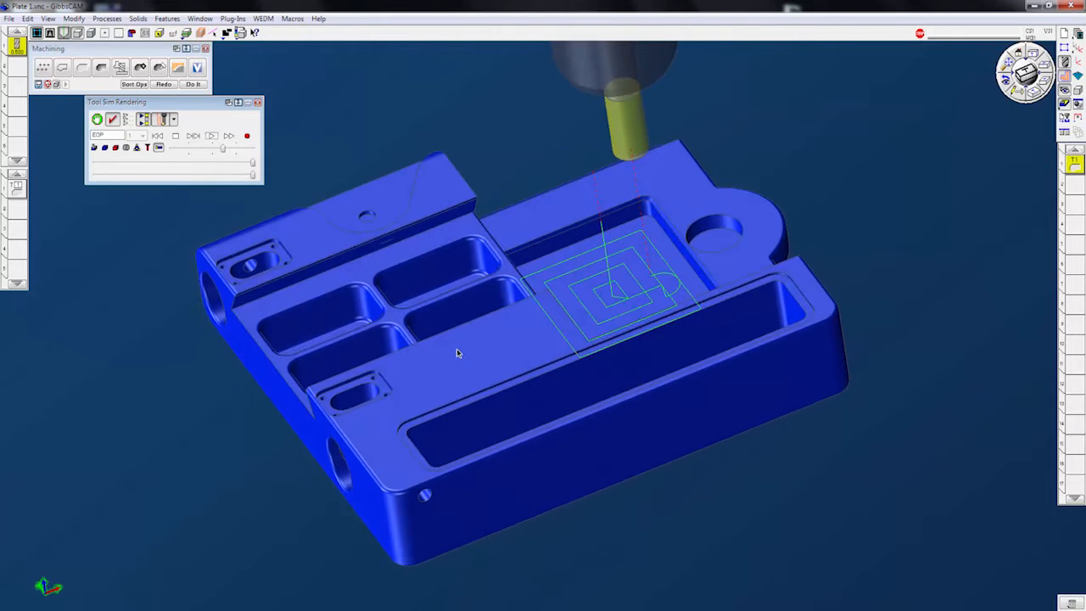
{"action": "mouse_move", "coordinate": [209, 107]}
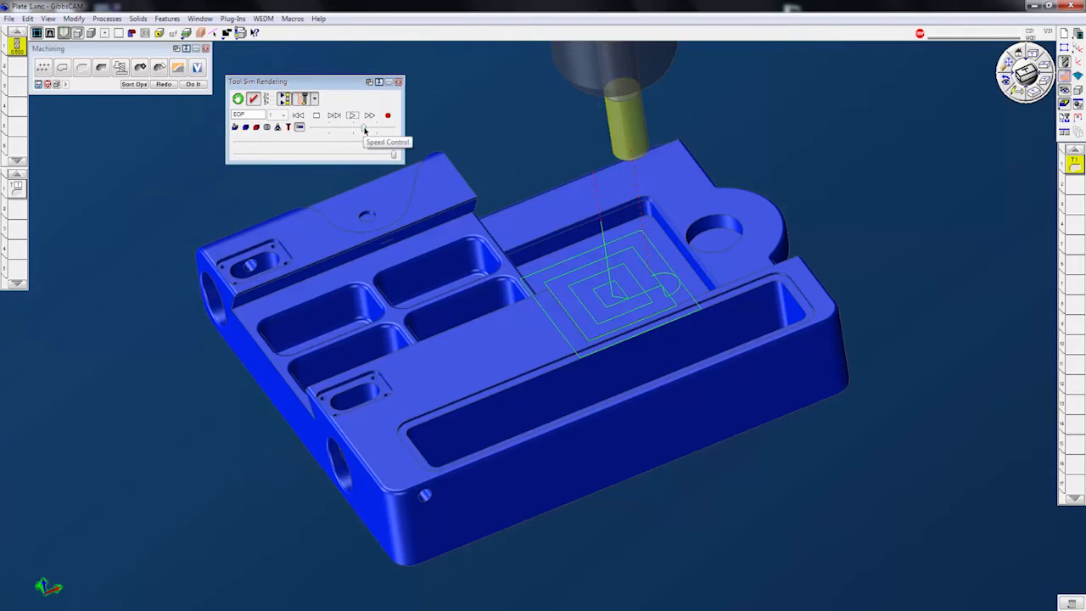
{"action": "left_click_drag", "start_coordinate": [324, 129], "coordinate": [363, 129]}
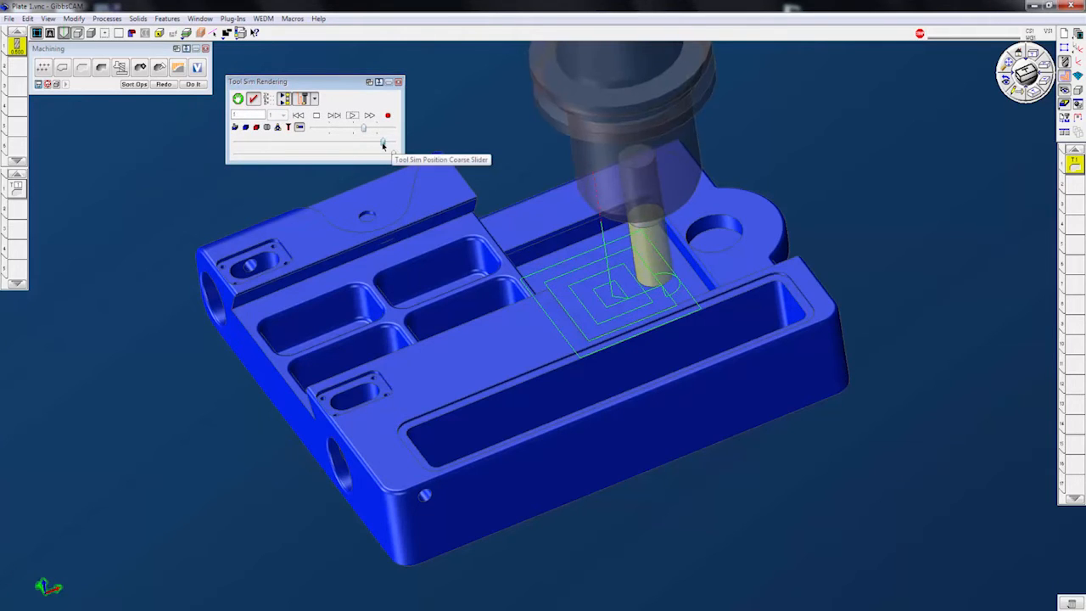
{"action": "left_click_drag", "start_coordinate": [383, 142], "coordinate": [280, 143]}
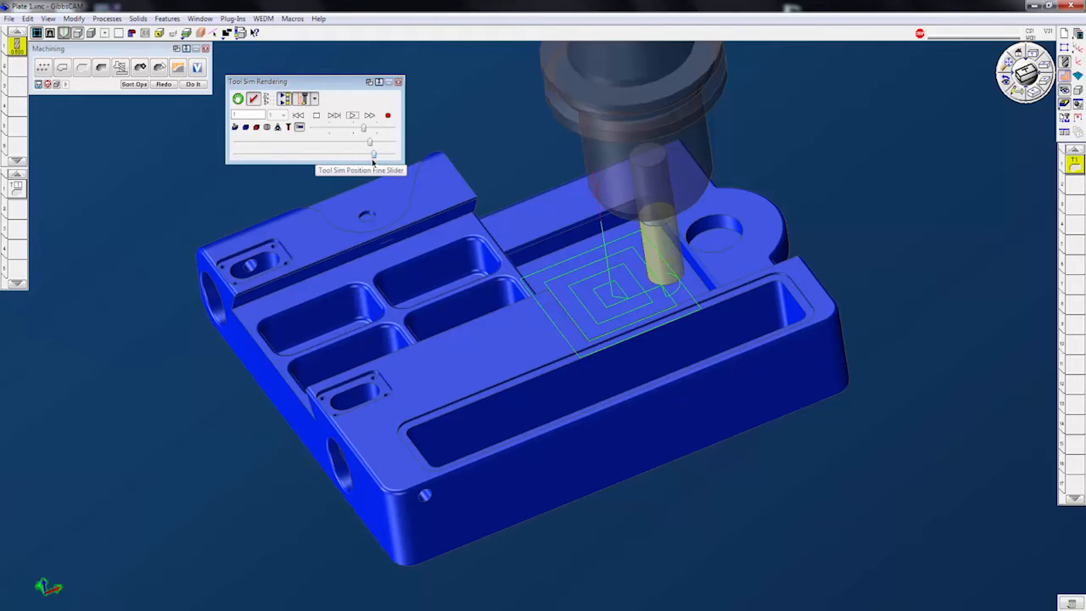
Step: Adjust the trace options and reposition the tool near the start of the pocket path
{"action": "left_click", "coordinate": [314, 98]}
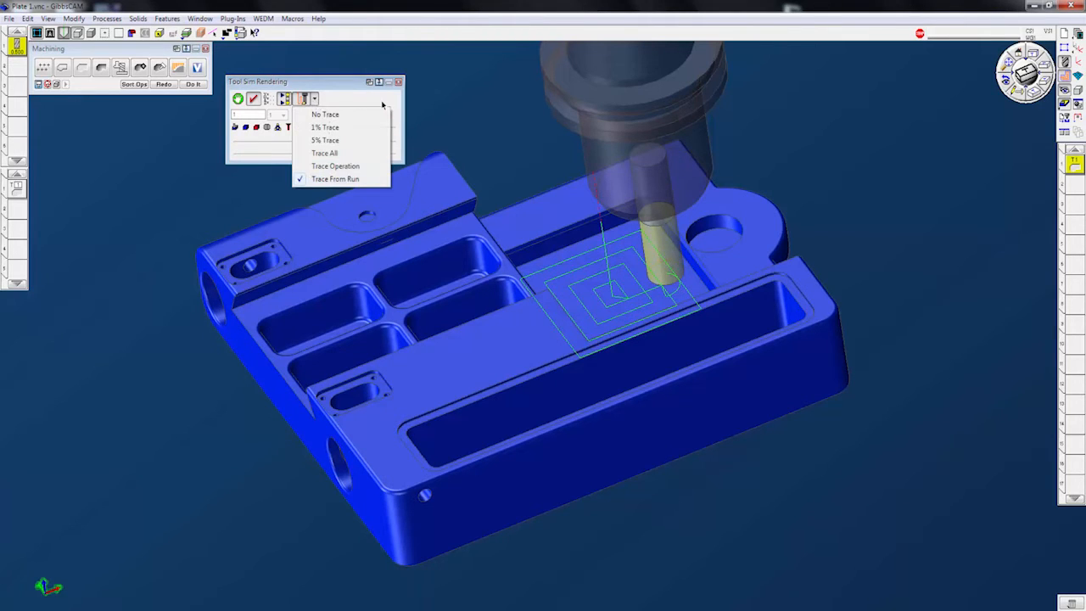
{"action": "mouse_move", "coordinate": [340, 143]}
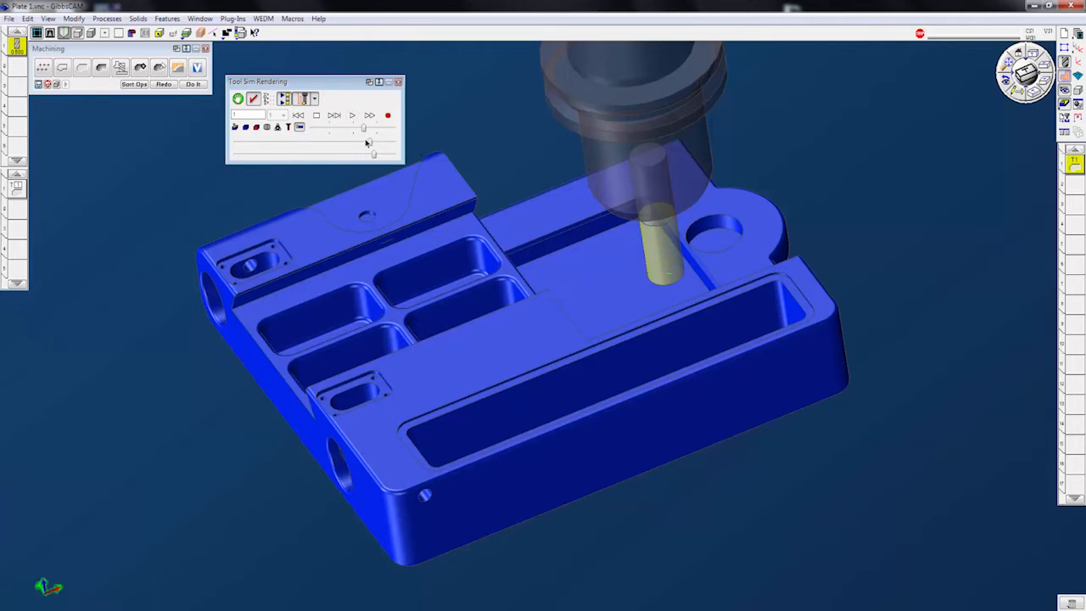
{"action": "left_click_drag", "start_coordinate": [365, 129], "coordinate": [336, 139]}
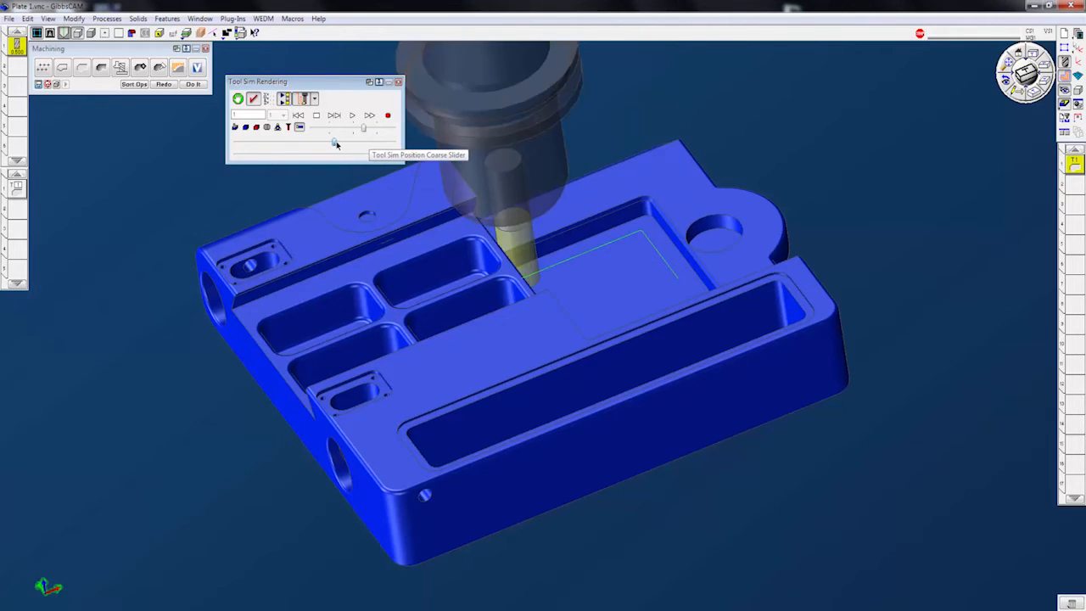
{"action": "left_click_drag", "start_coordinate": [336, 142], "coordinate": [370, 142]}
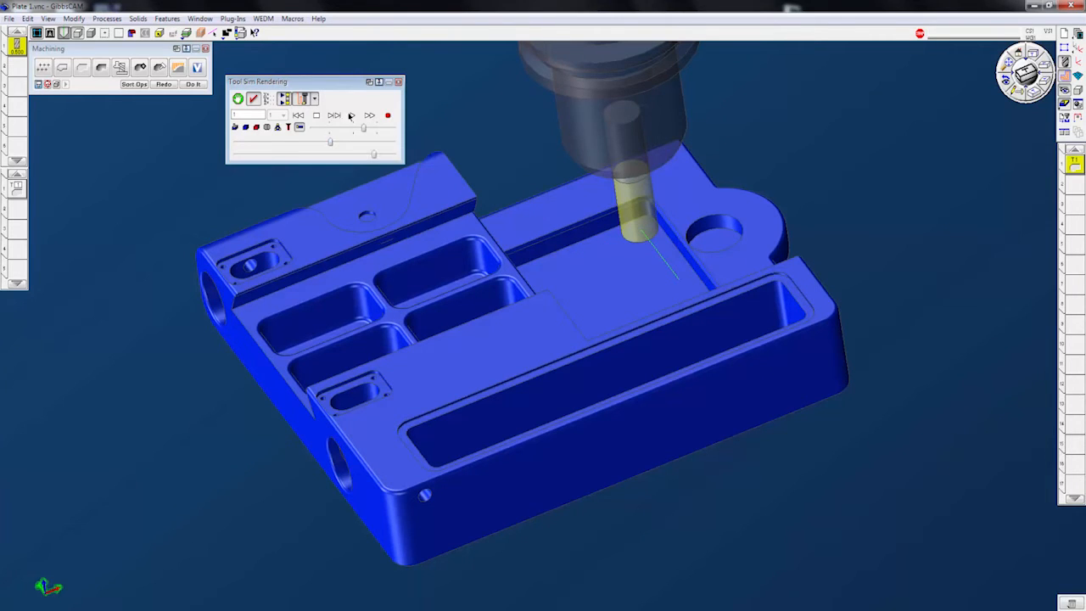
{"action": "left_click", "coordinate": [302, 99]}
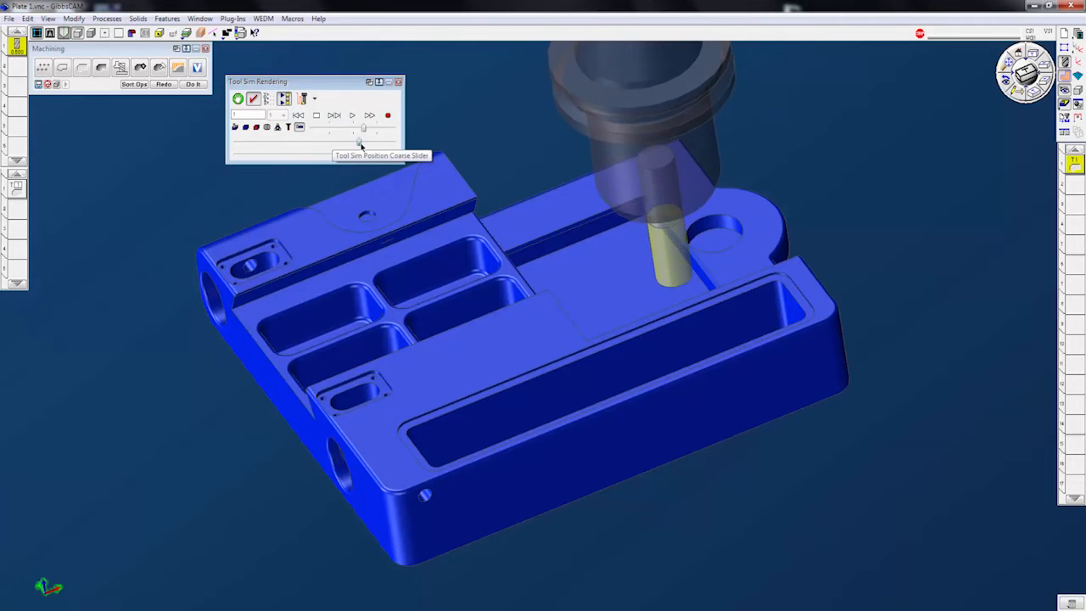
Step: Restore the full spiral pocket trace and orbit the part to view it from another angle
{"action": "left_click", "coordinate": [312, 98]}
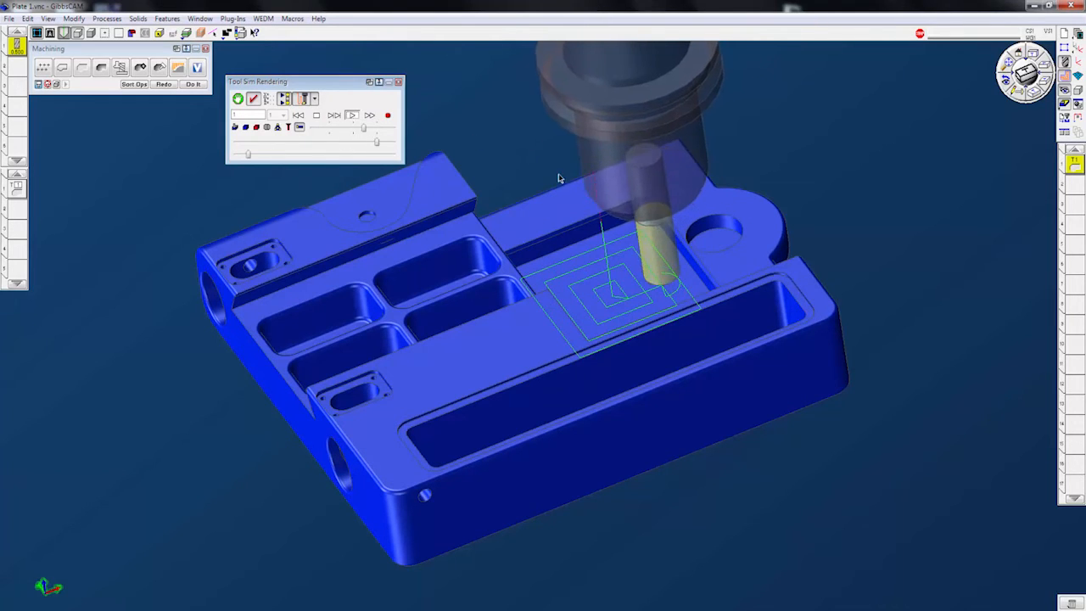
{"action": "left_click", "coordinate": [370, 116]}
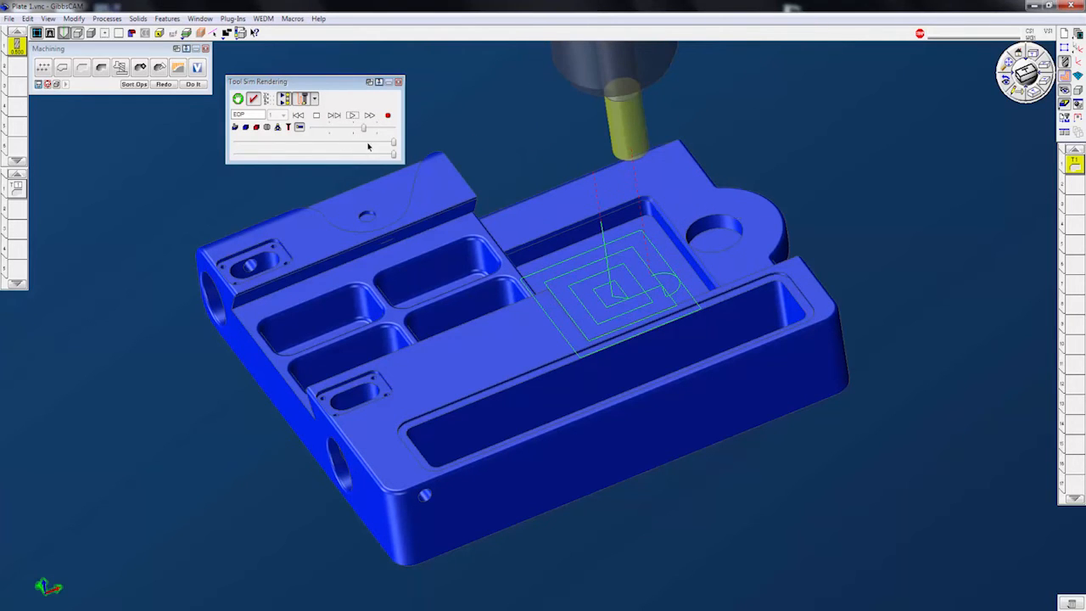
{"action": "left_click_drag", "start_coordinate": [376, 129], "coordinate": [365, 142]}
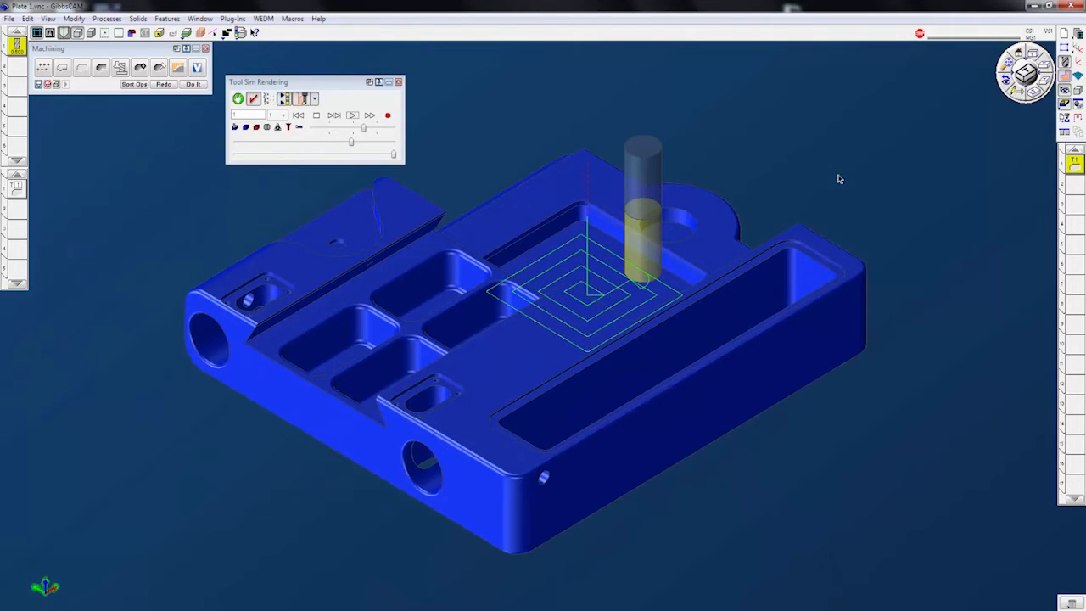
{"action": "mouse_move", "coordinate": [462, 237]}
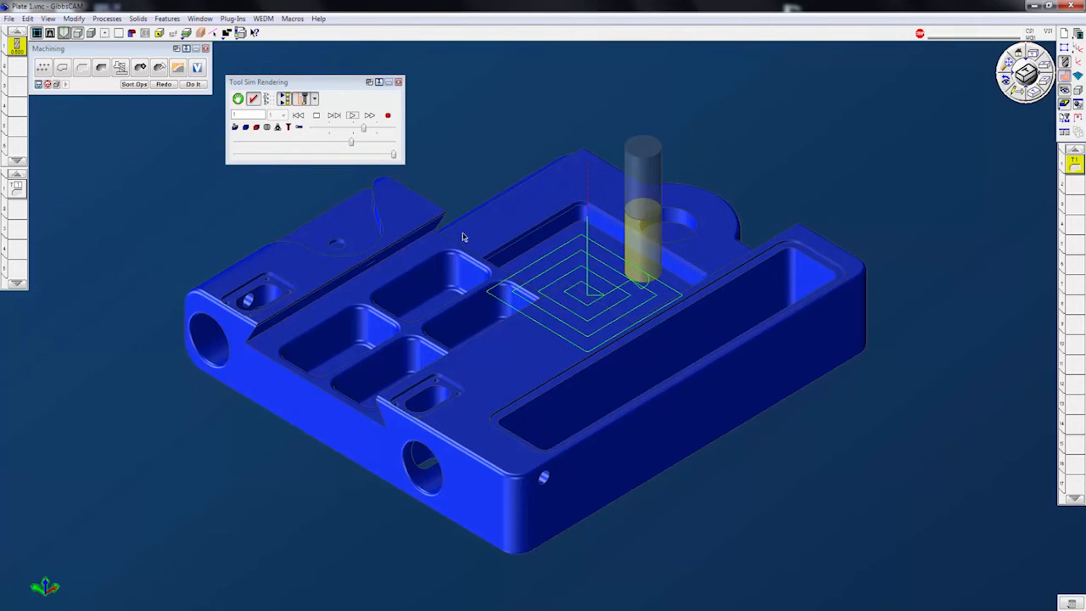
{"action": "mouse_move", "coordinate": [17, 188]}
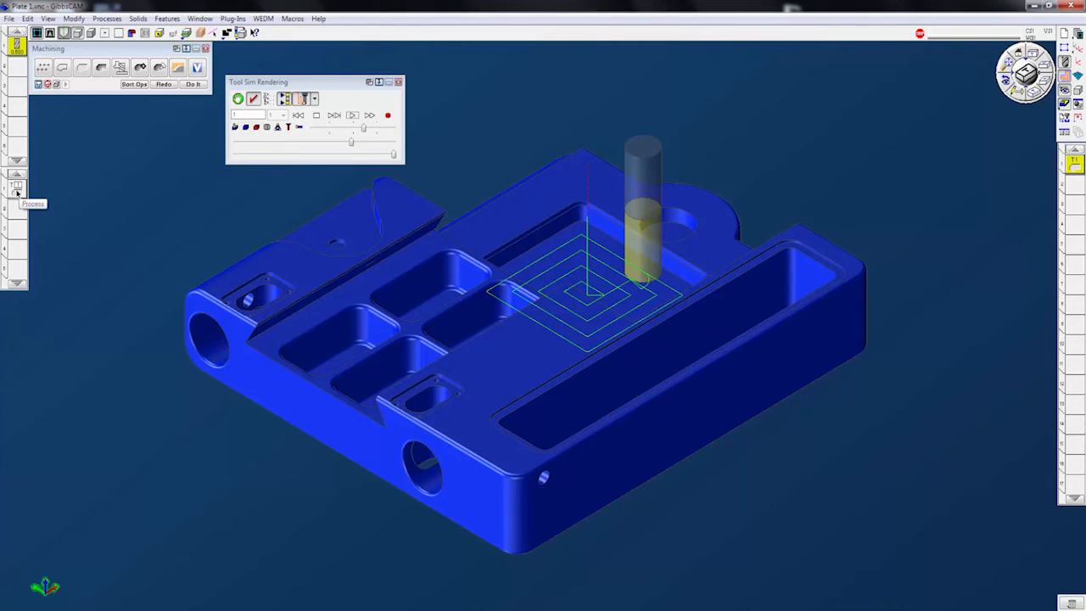
Step: Exit Tool Sim and redo Process #5 Roughing to regenerate the pocket toolpath
{"action": "left_click", "coordinate": [399, 82]}
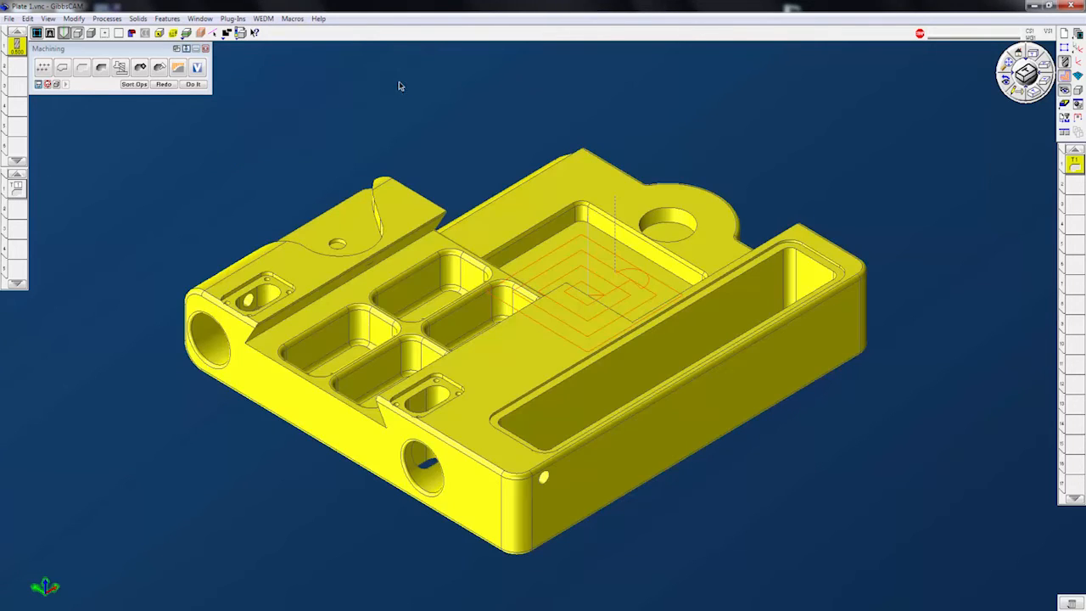
{"action": "mouse_move", "coordinate": [17, 188]}
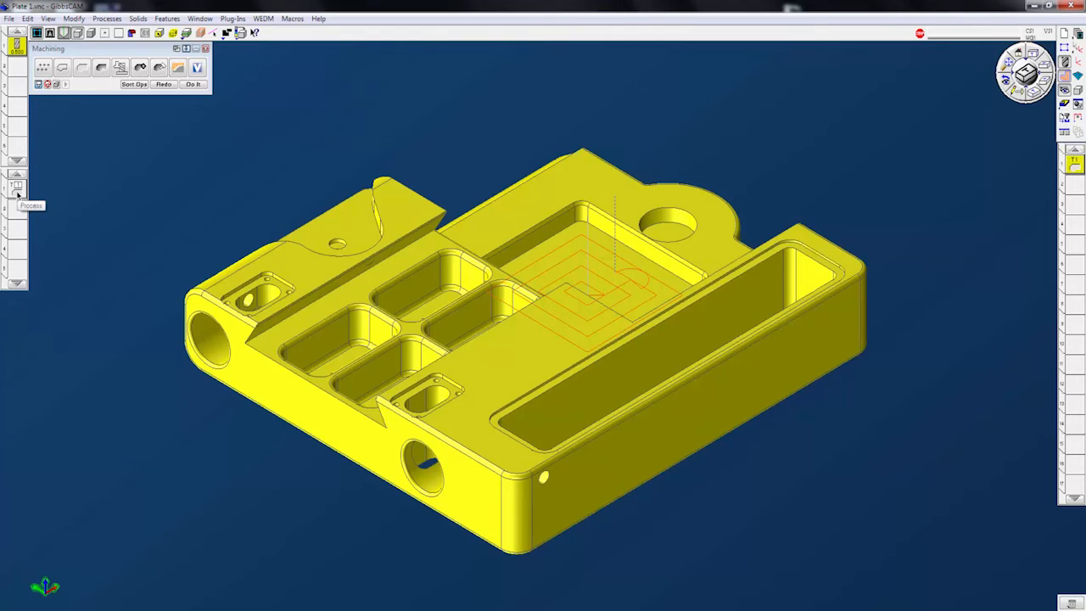
{"action": "left_click", "coordinate": [17, 187]}
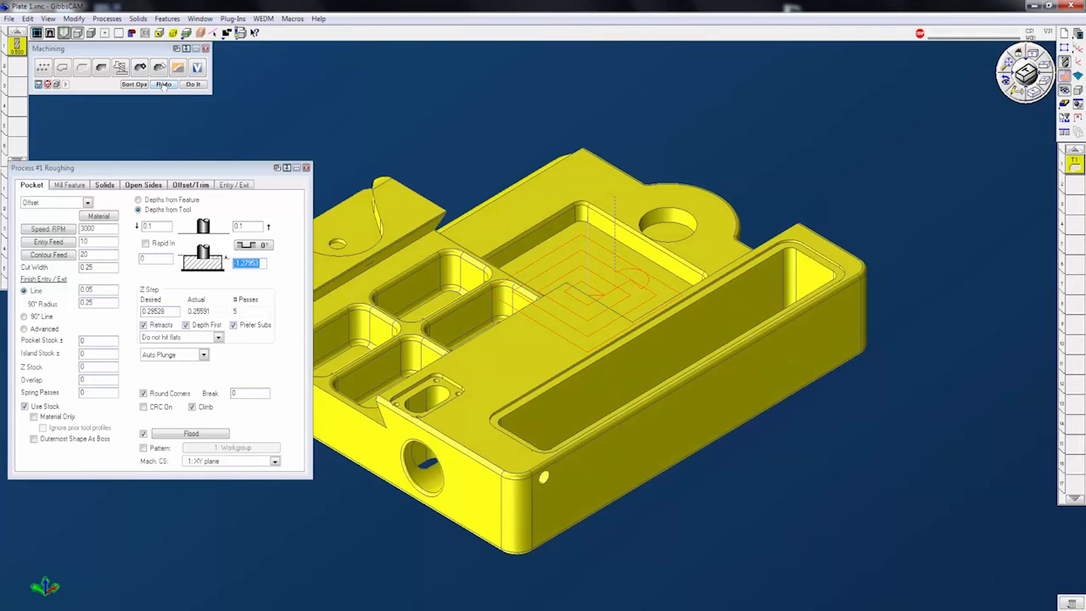
{"action": "left_click", "coordinate": [193, 85]}
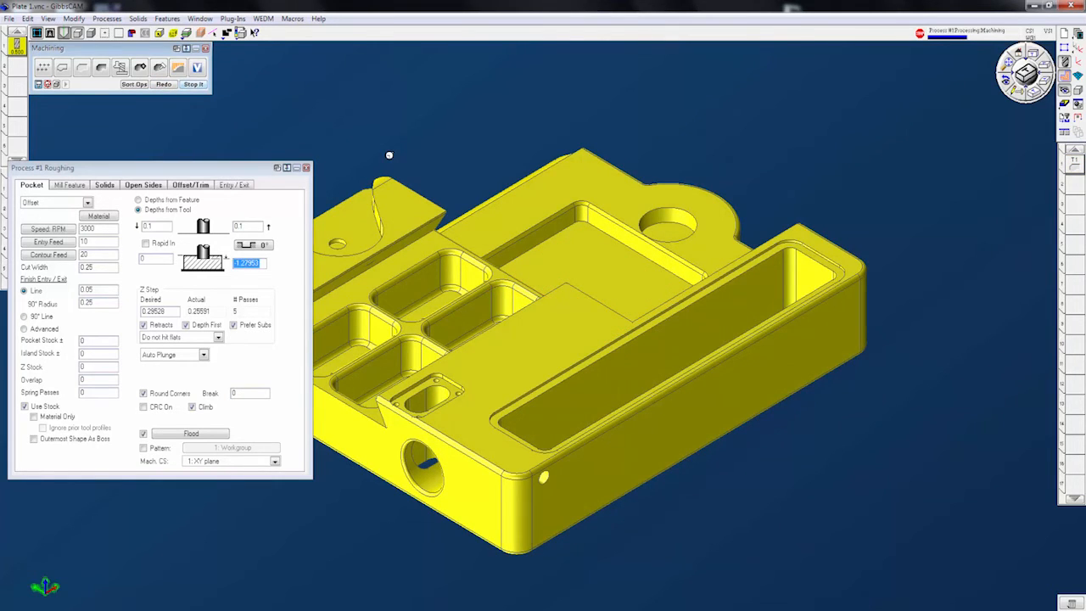
{"action": "left_click", "coordinate": [193, 85]}
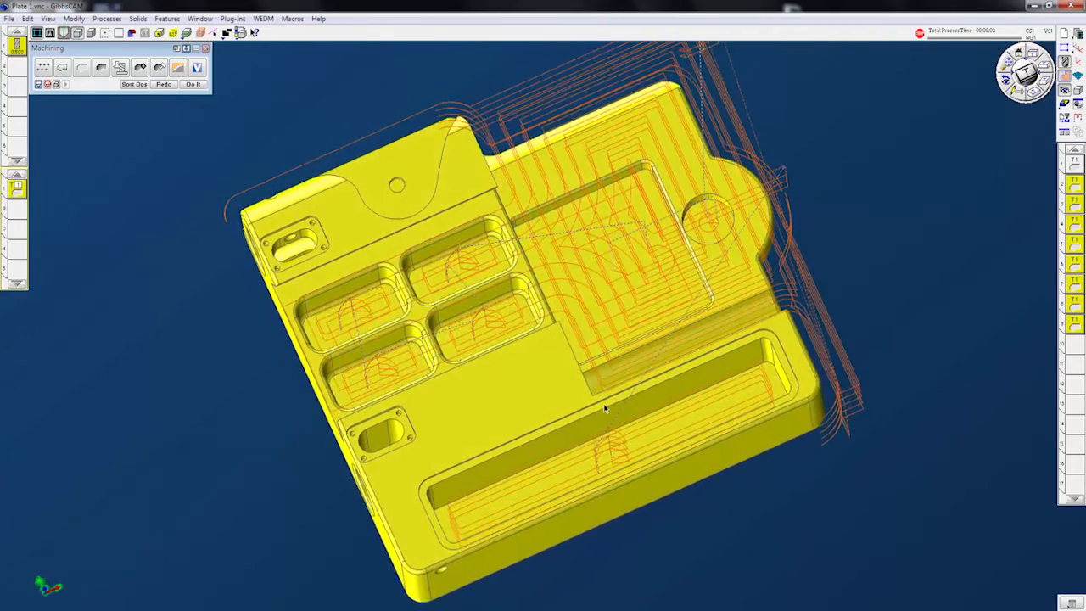
Step: Orbit the part to a different angled view before choosing Tool Sim
{"action": "left_click_drag", "start_coordinate": [604, 407], "coordinate": [692, 418]}
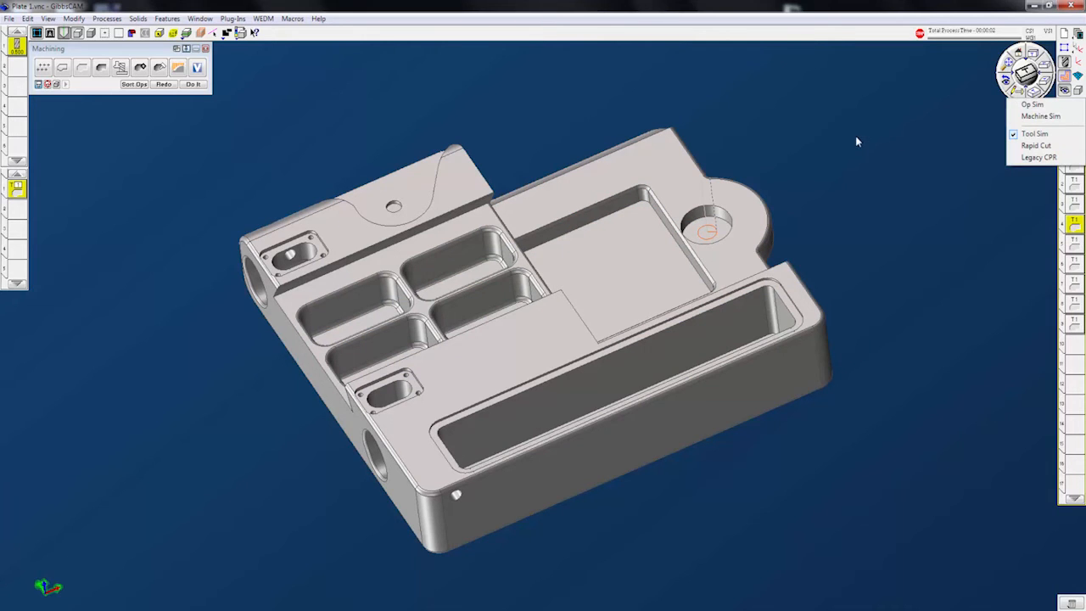
Step: Start part-based Tool Sim, advance the cutter along the path and run it to trace the toolpaths
{"action": "left_click", "coordinate": [1032, 106]}
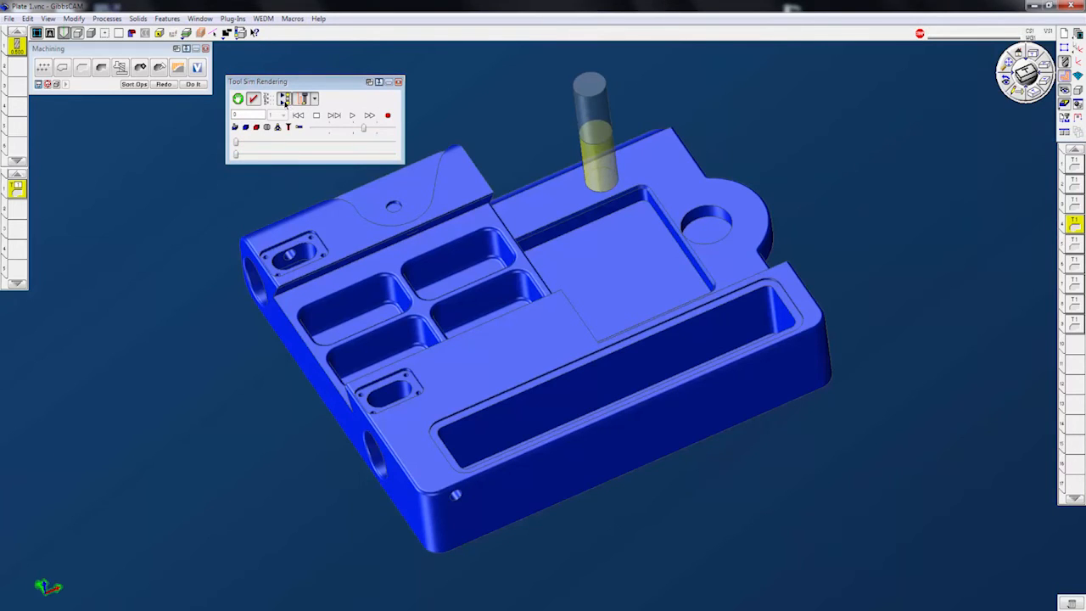
{"action": "mouse_move", "coordinate": [283, 98]}
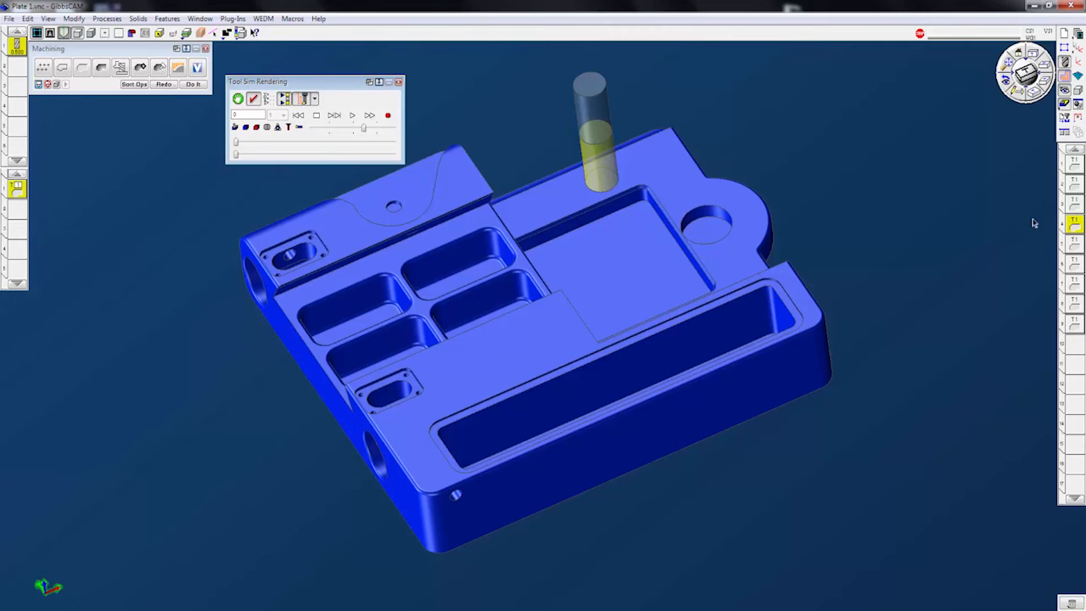
{"action": "left_click", "coordinate": [351, 115]}
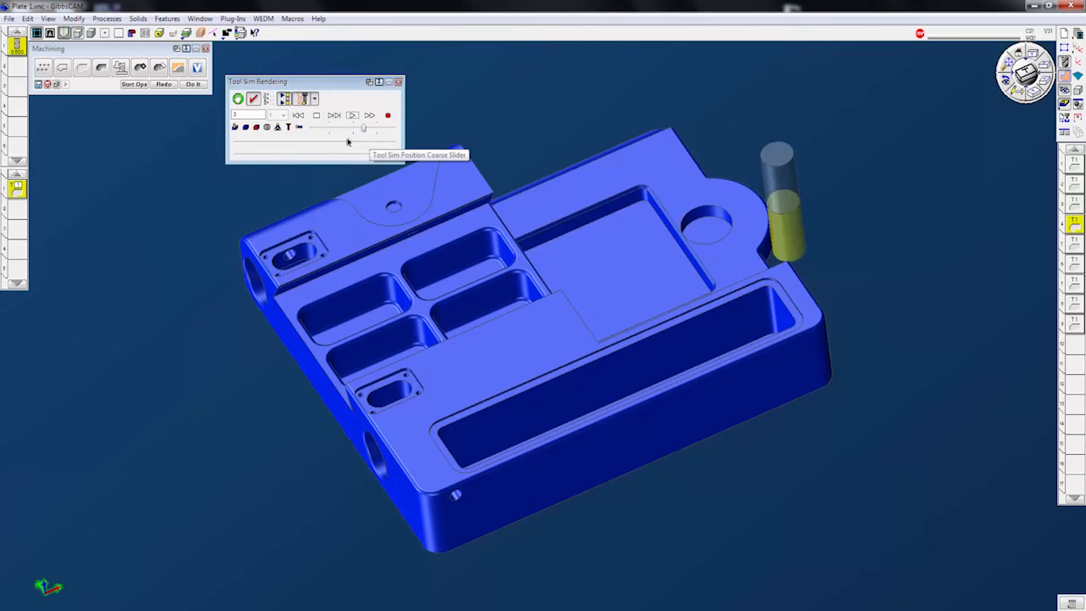
{"action": "left_click_drag", "start_coordinate": [363, 127], "coordinate": [363, 127]}
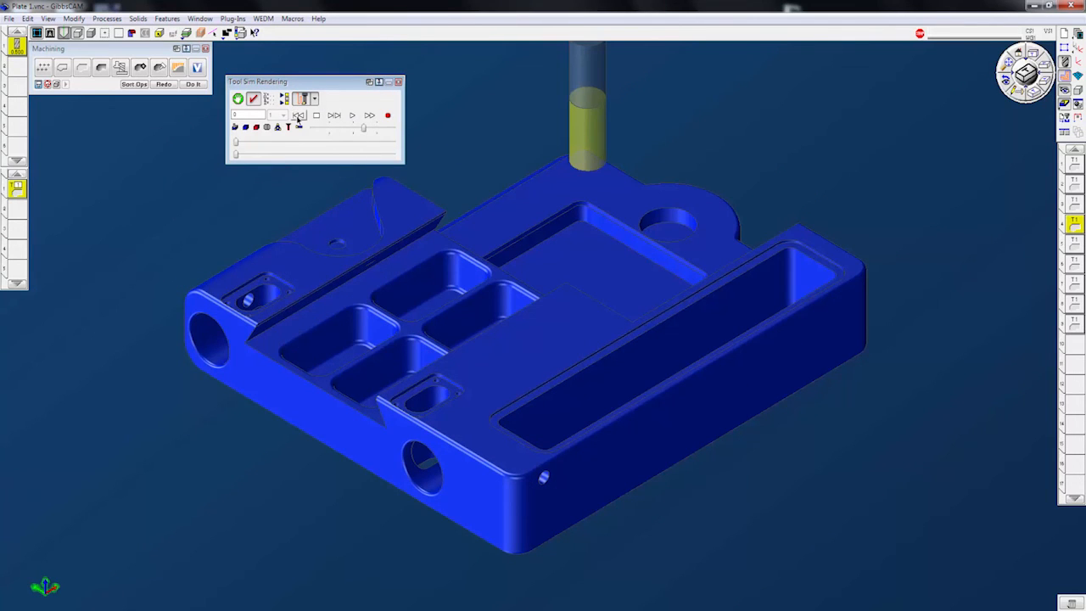
{"action": "left_click", "coordinate": [353, 115]}
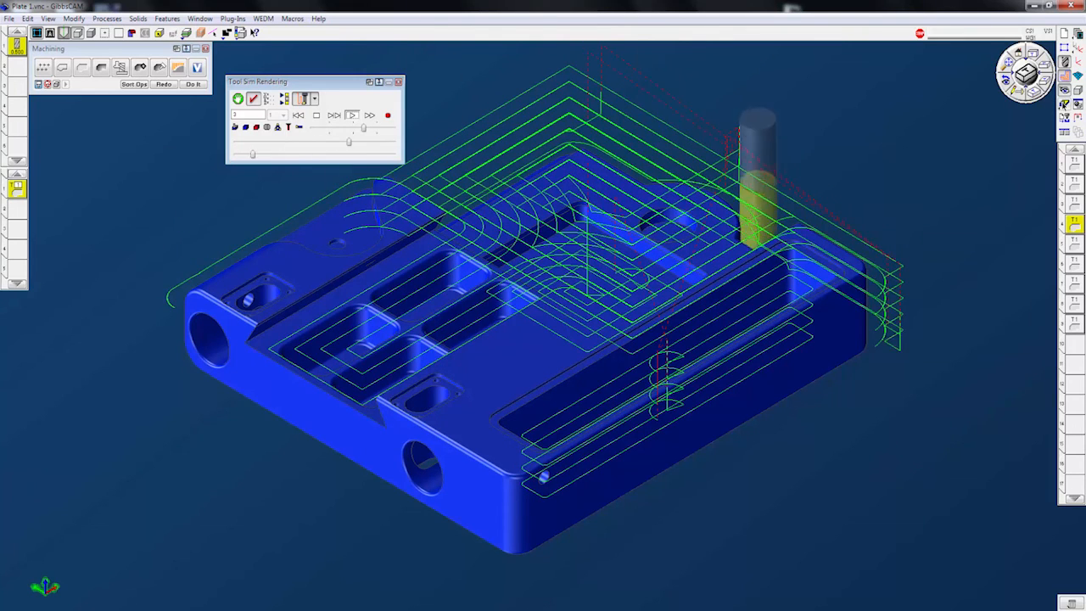
{"action": "left_click", "coordinate": [353, 116]}
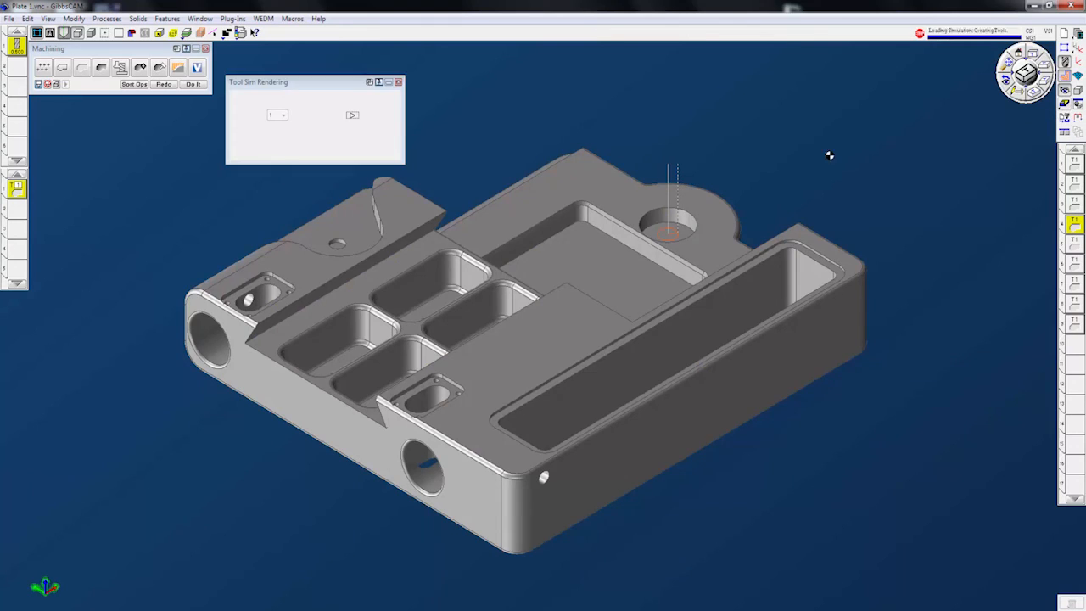
Step: Run Tool Sim repeatedly on the raw stock block, accumulating successive operations' traced paths
{"action": "left_click", "coordinate": [351, 115]}
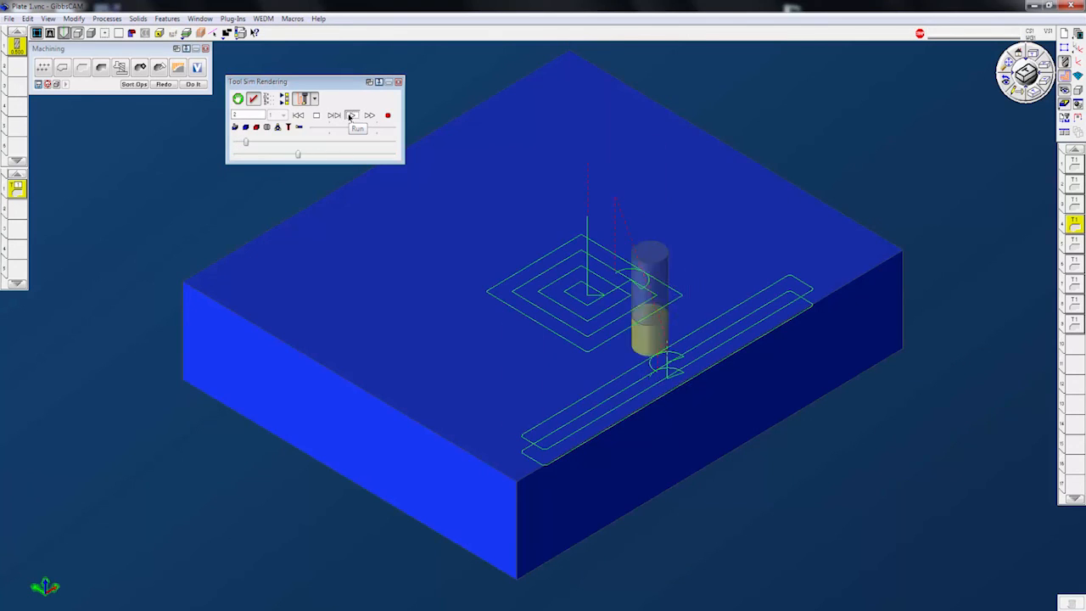
{"action": "left_click", "coordinate": [351, 116]}
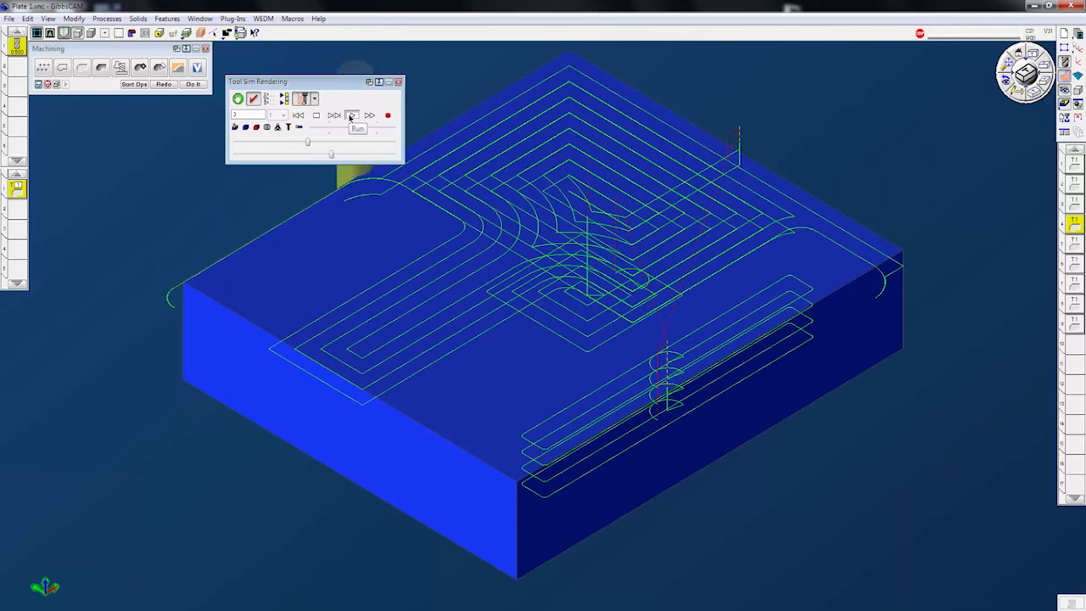
{"action": "left_click", "coordinate": [351, 115]}
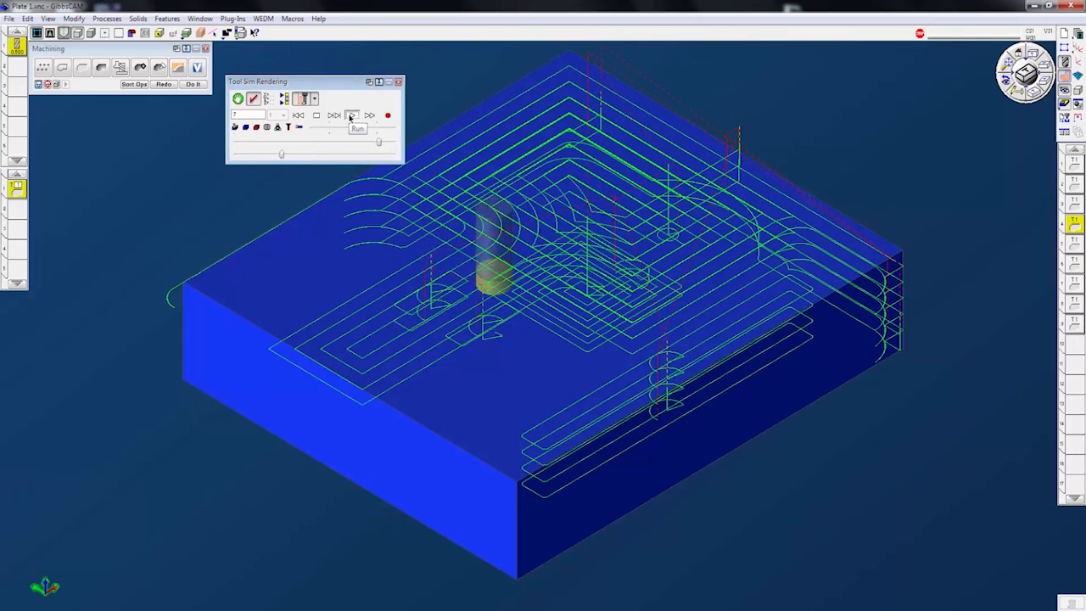
{"action": "left_click", "coordinate": [351, 115]}
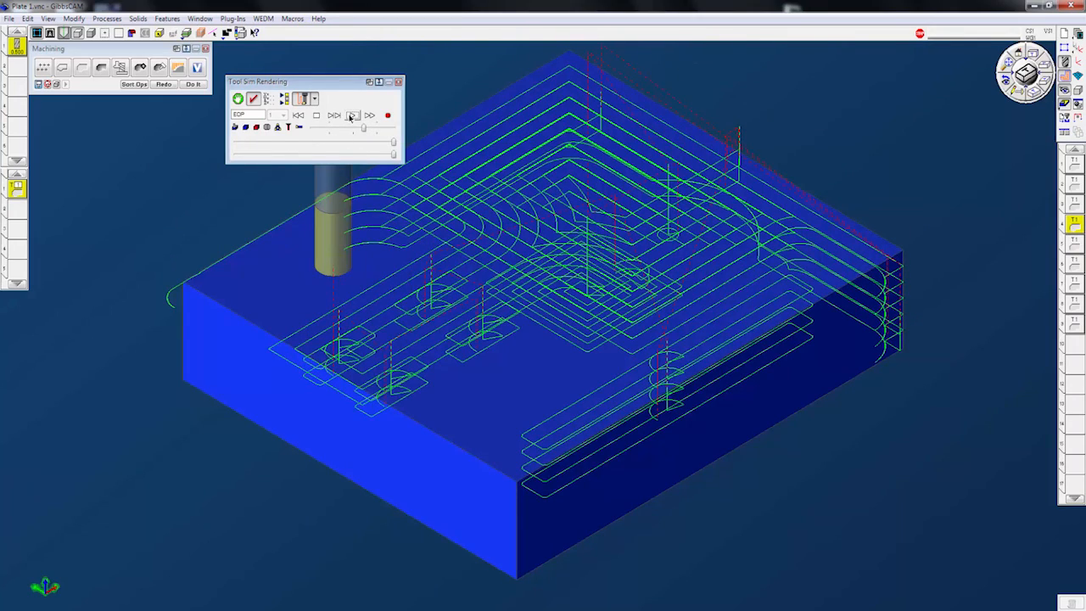